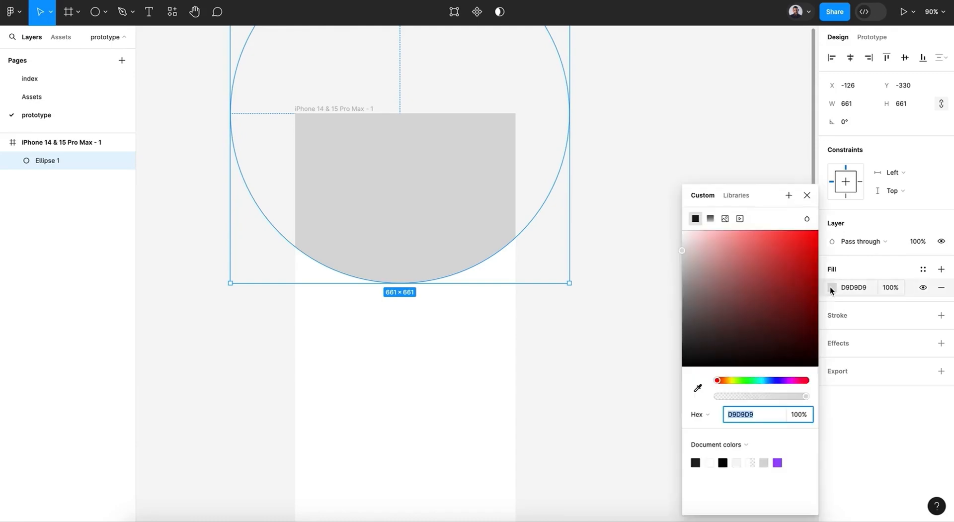
Step: Open Ellipse 1's fill colour picker to apply a pink-to-red linear gradient
click(710, 154)
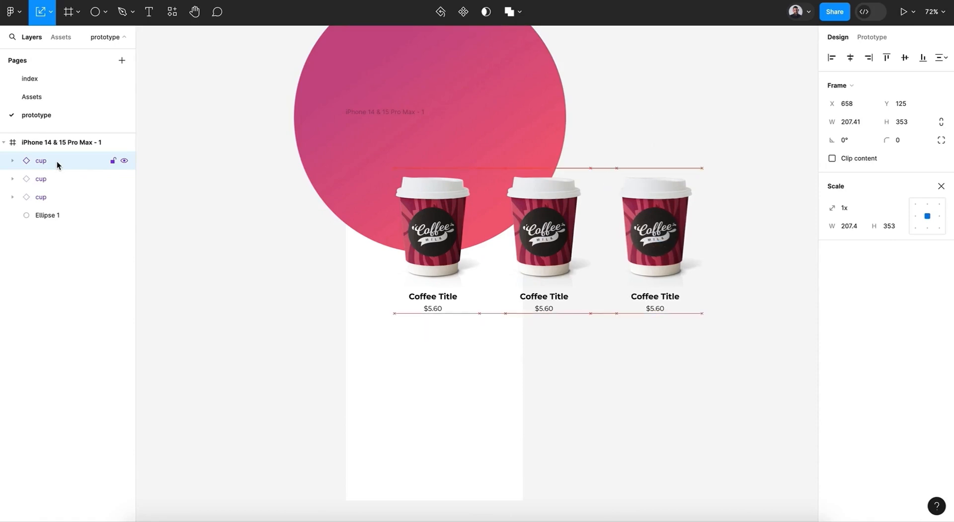
click(61, 141)
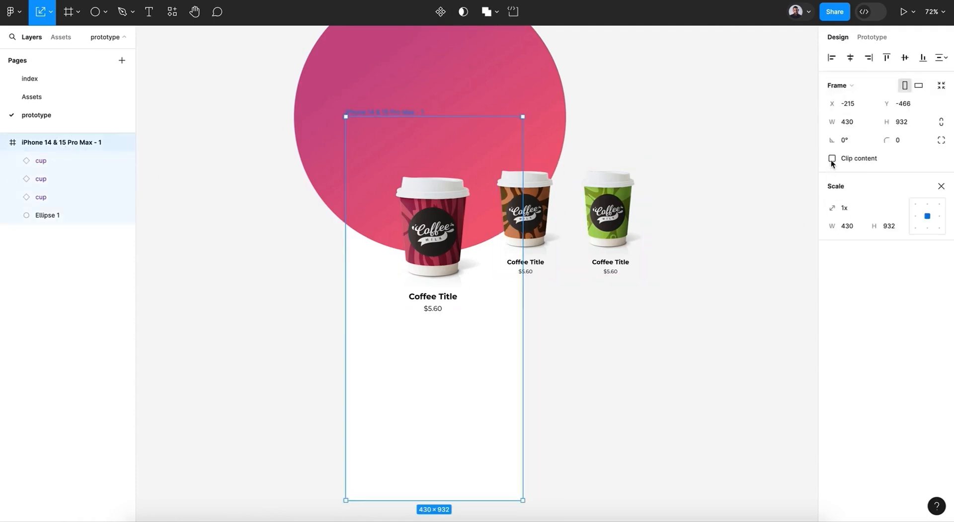
Step: Turn on Clip content for the iPhone 14 & 15 Pro Max frame to crop overflowing cups
click(32, 97)
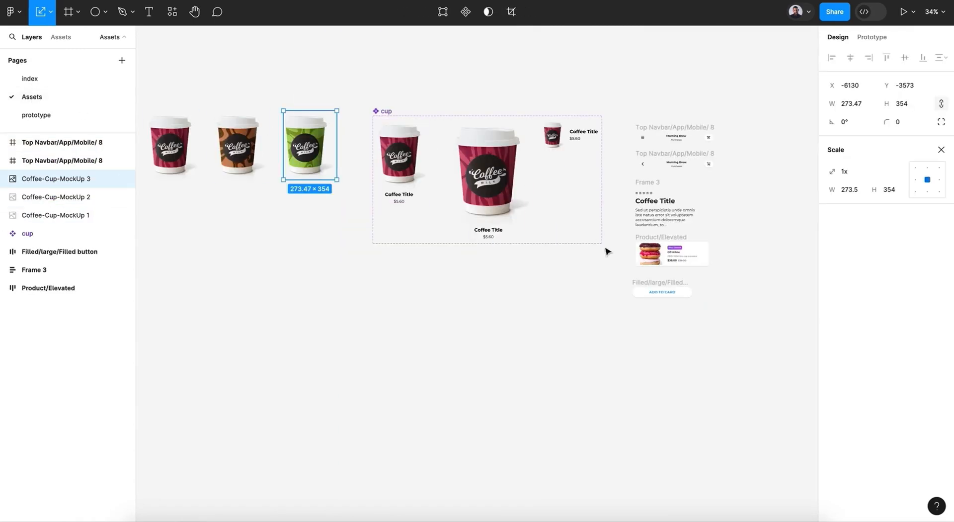
Step: Switch to the Assets page holding the cup mockups and components
click(35, 115)
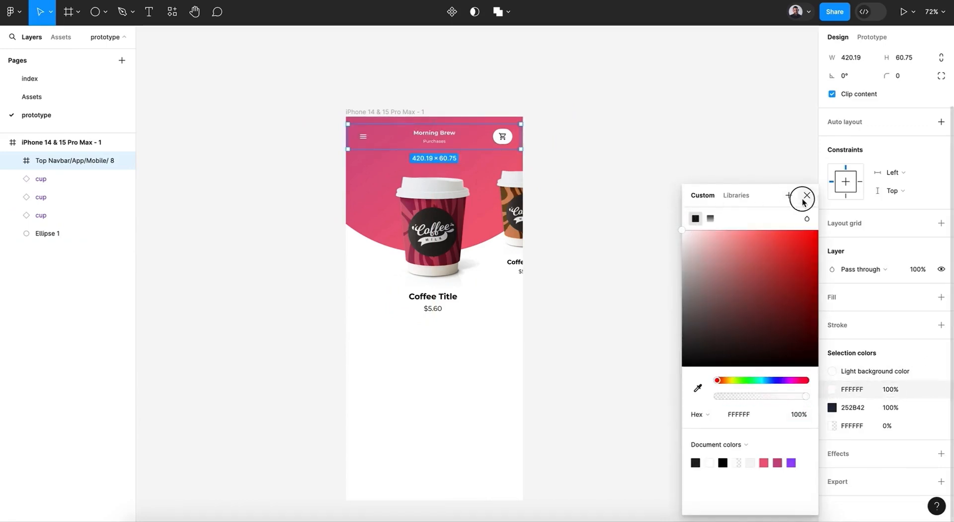
Step: Set the navbar's selection colours to white in the colour picker
click(805, 198)
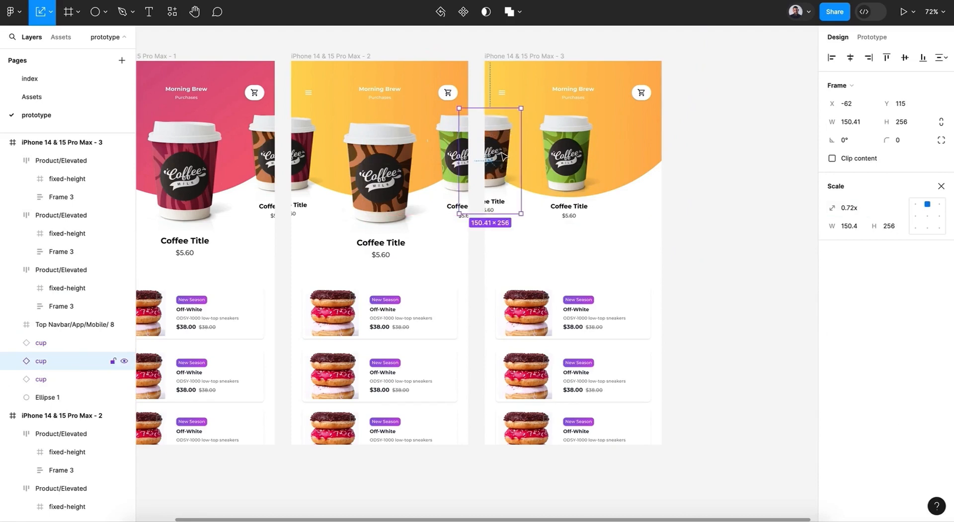
Step: Centre the green cup in frame 3, scaling the other cups to about 0.72x
click(905, 11)
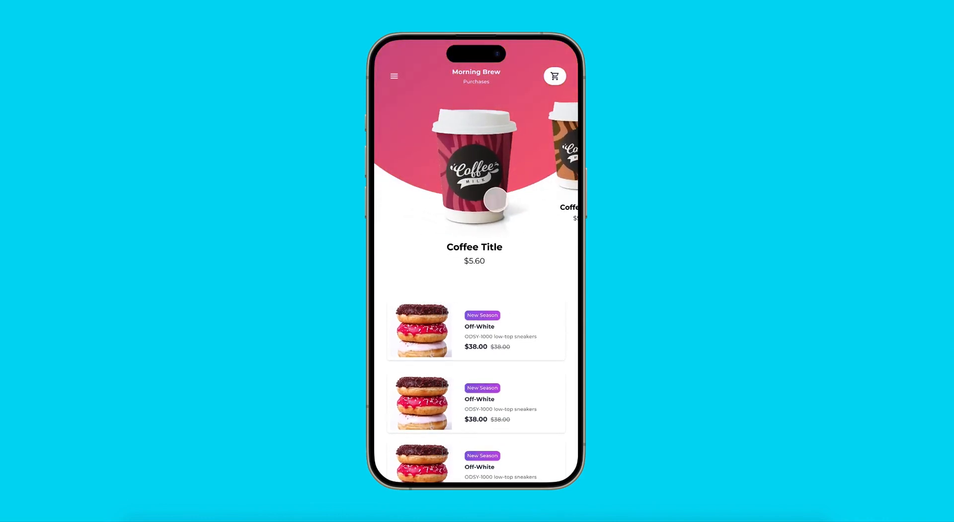